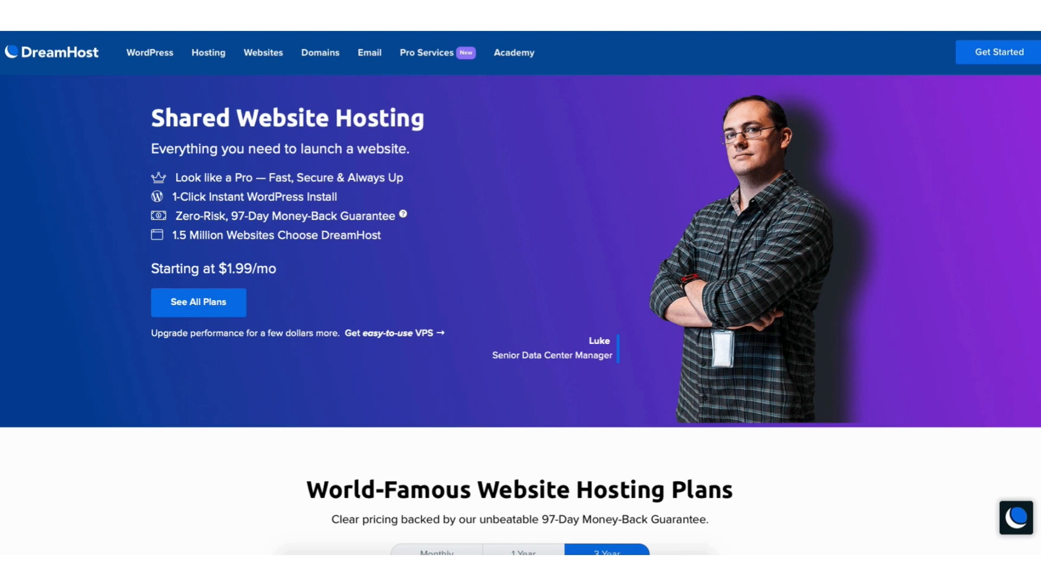
# - Expand Websites in the sidebar and go to the Manage Websites list
pyautogui.scroll(-3)
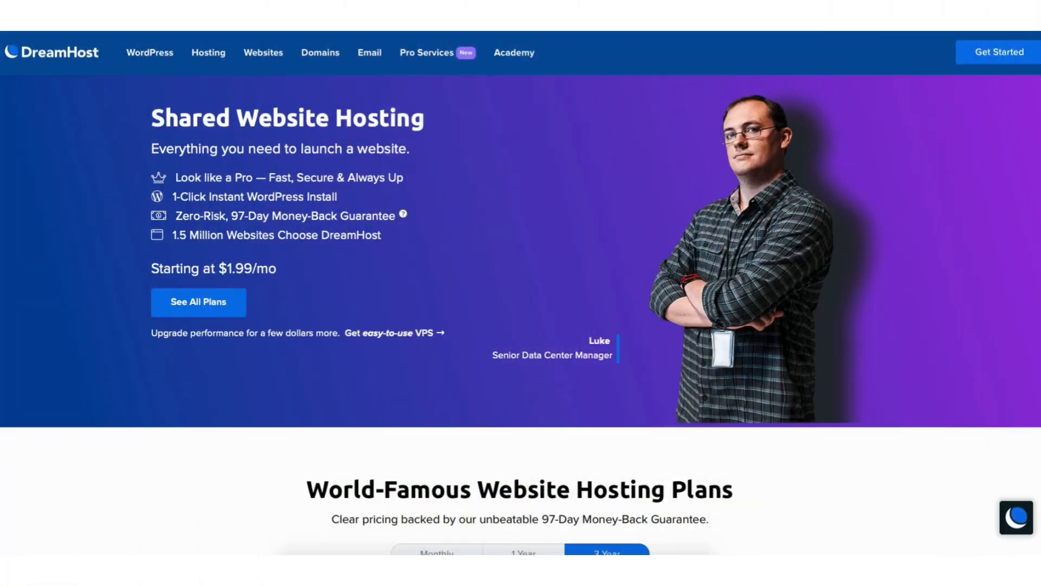
pyautogui.scroll(-3)
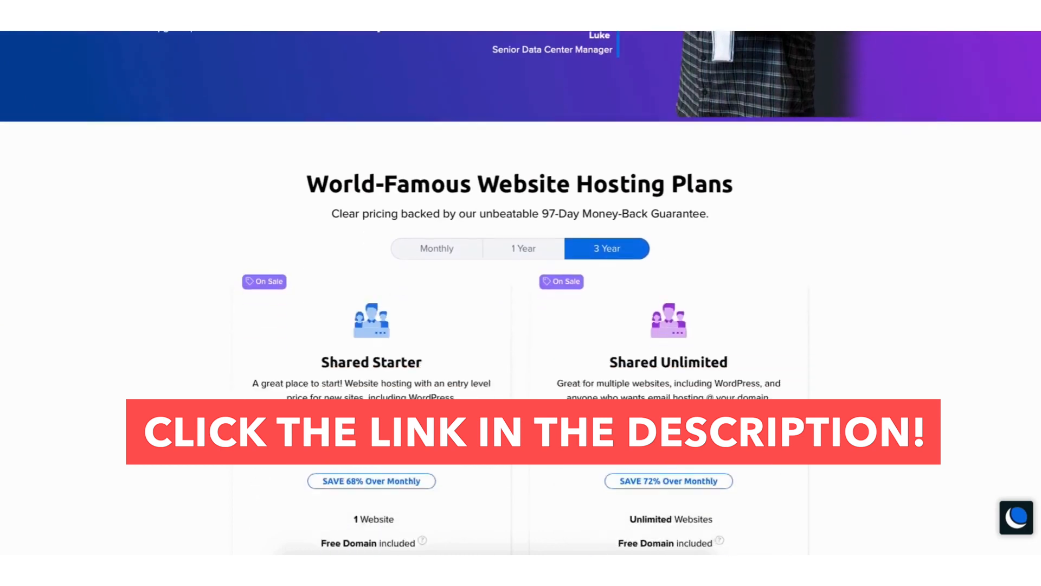
pyautogui.scroll(-3)
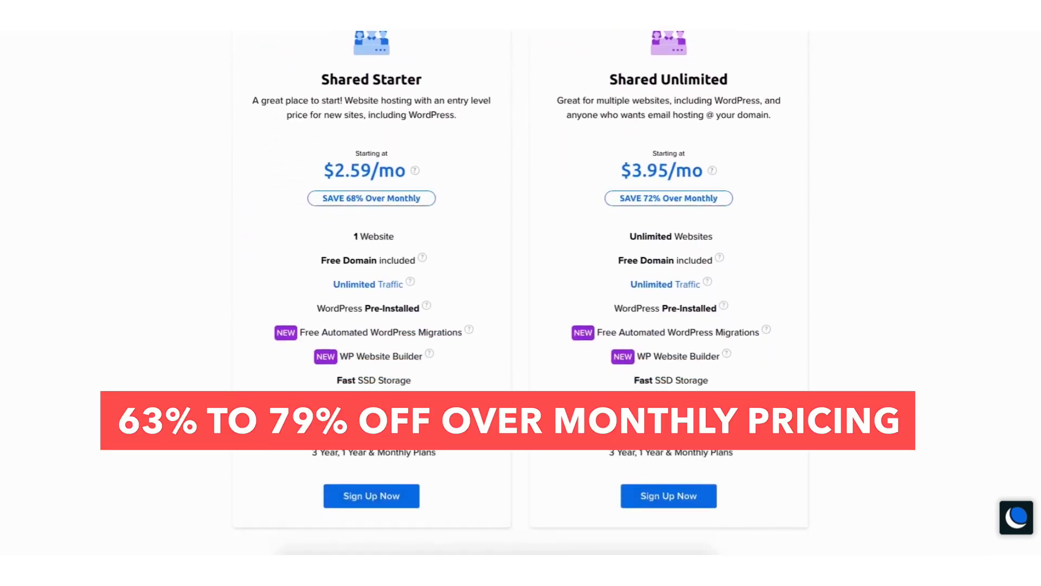
pyautogui.scroll(-3)
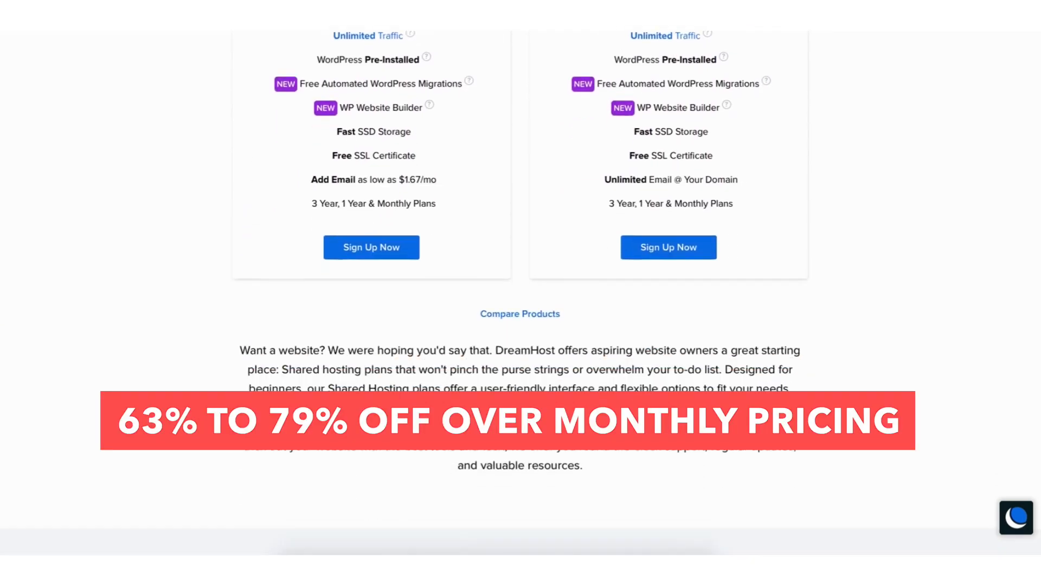
pyautogui.scroll(-3)
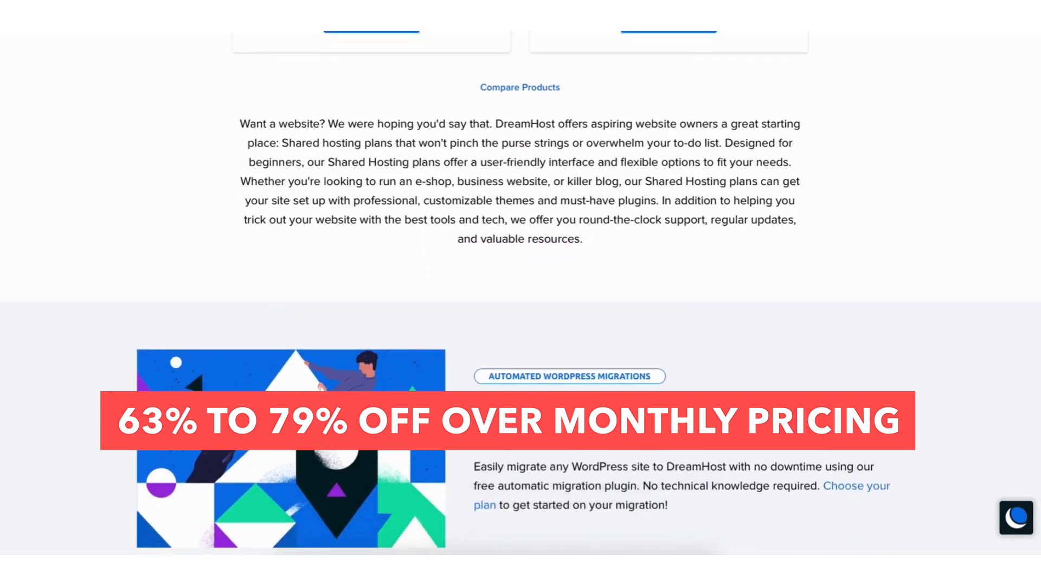
pyautogui.scroll(-3)
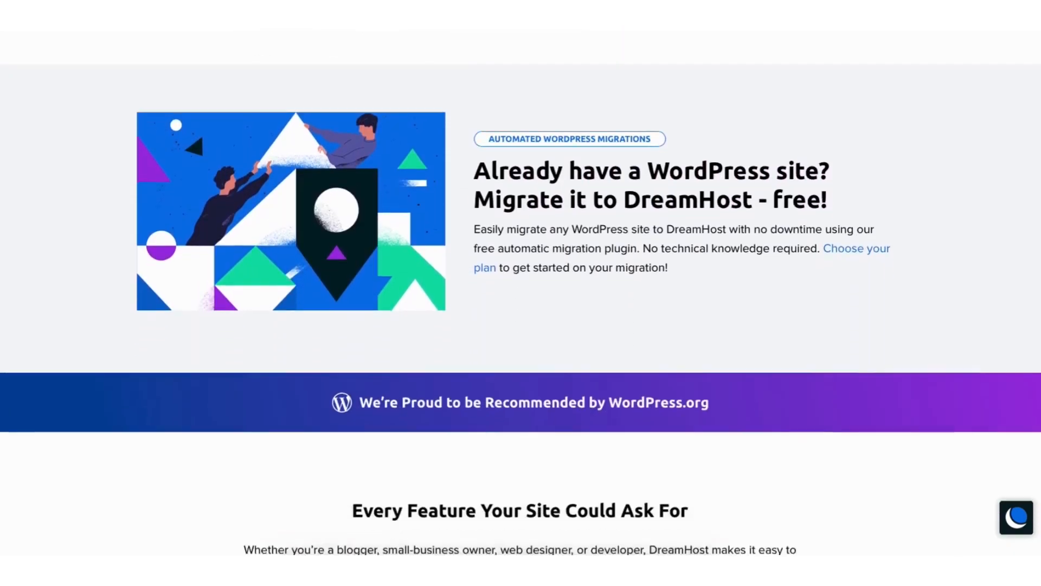
pyautogui.scroll(-3)
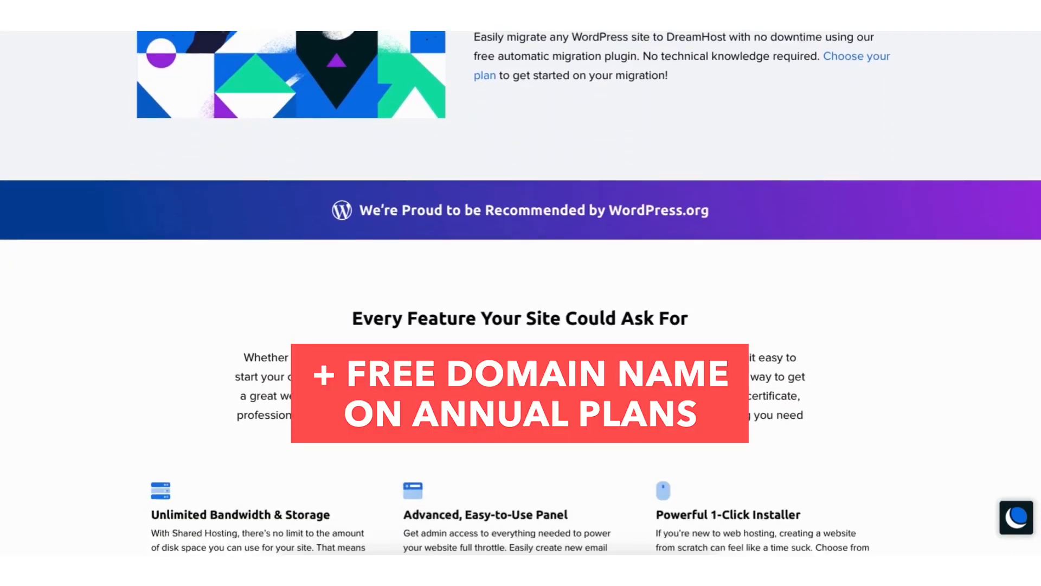
pyautogui.scroll(-3)
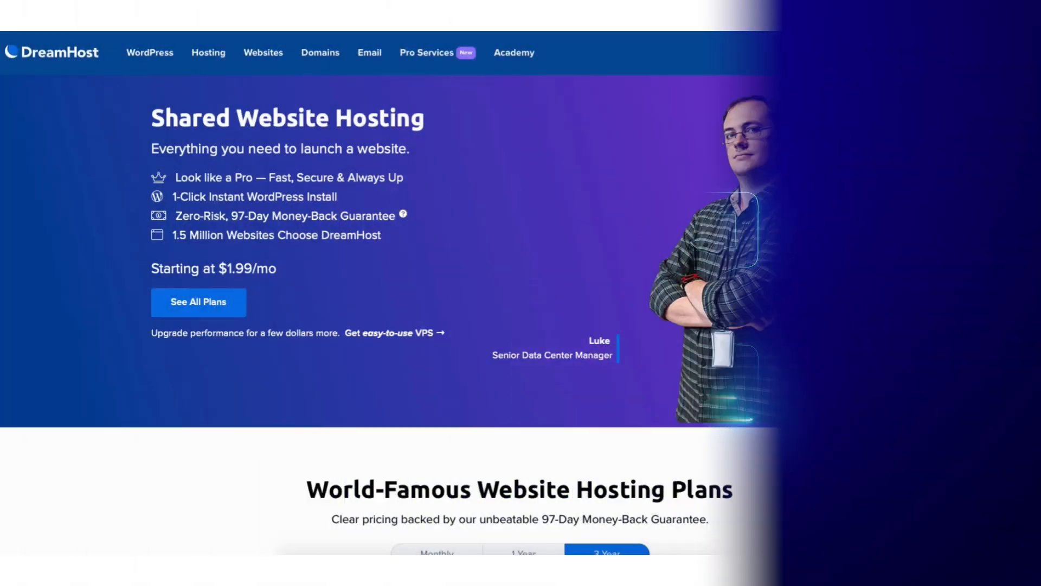
pyautogui.scroll(-3)
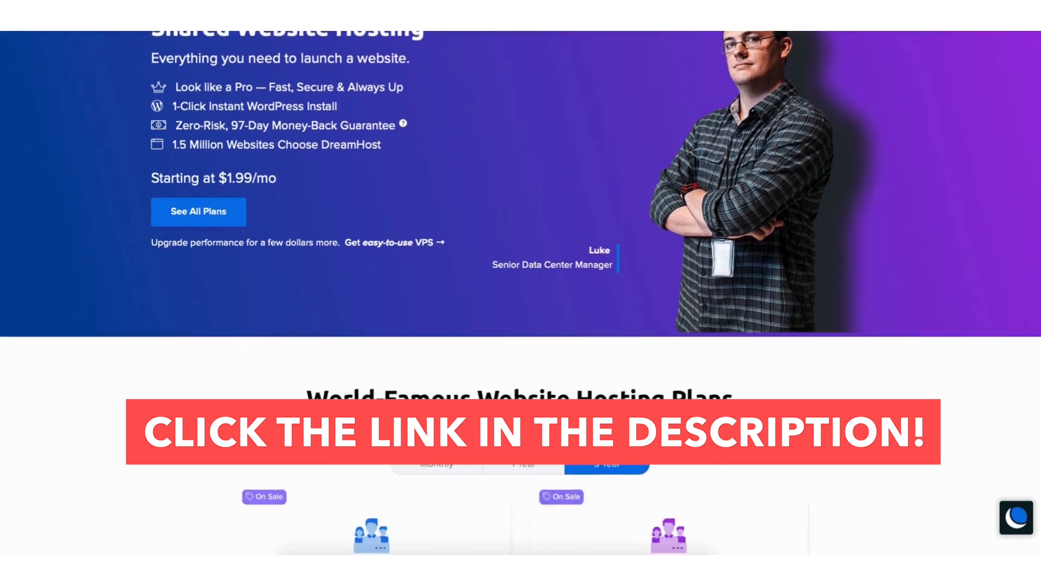
pyautogui.scroll(-3)
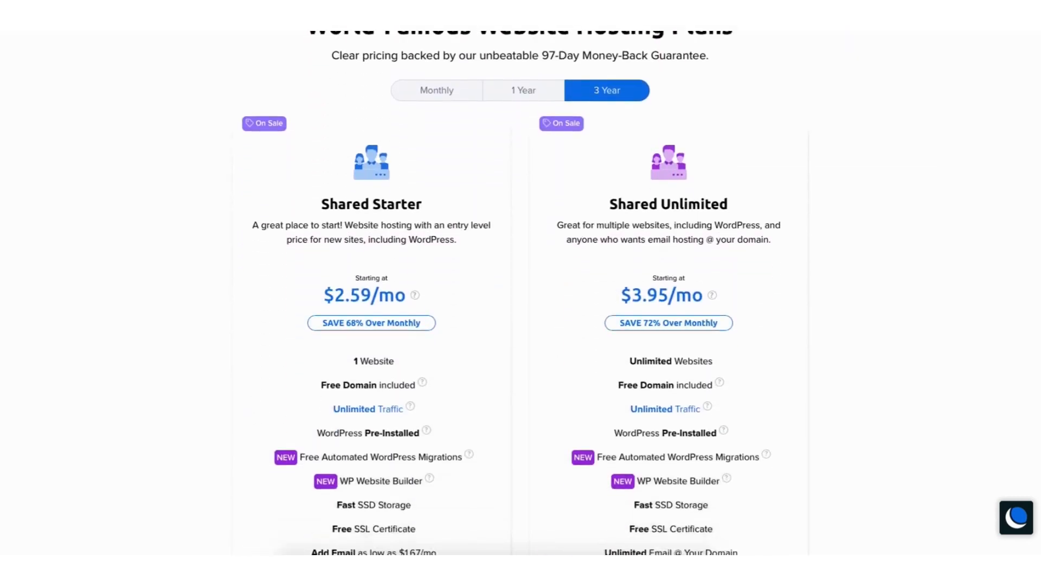
pyautogui.scroll(-3)
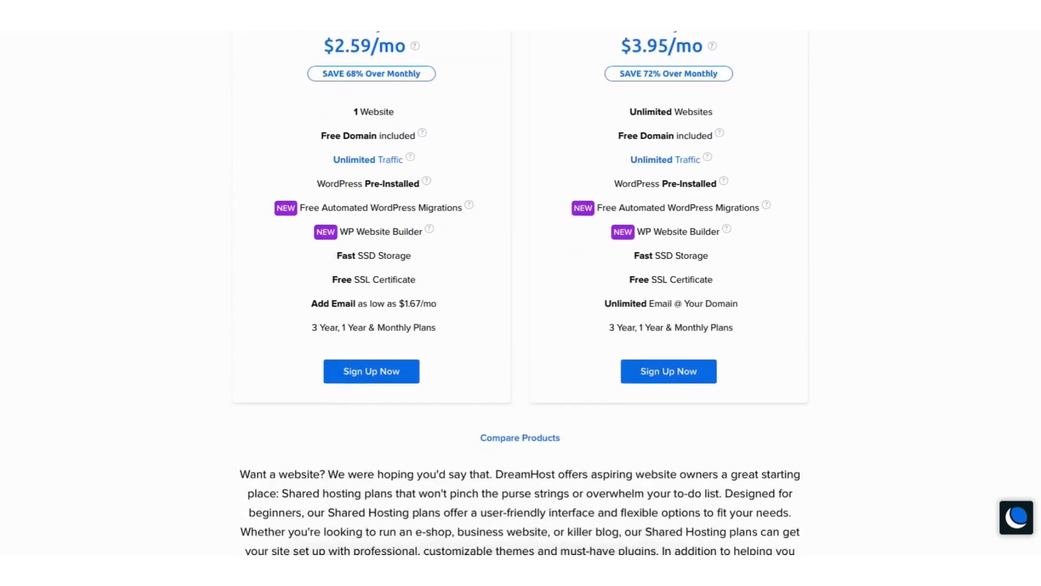
pyautogui.scroll(-3)
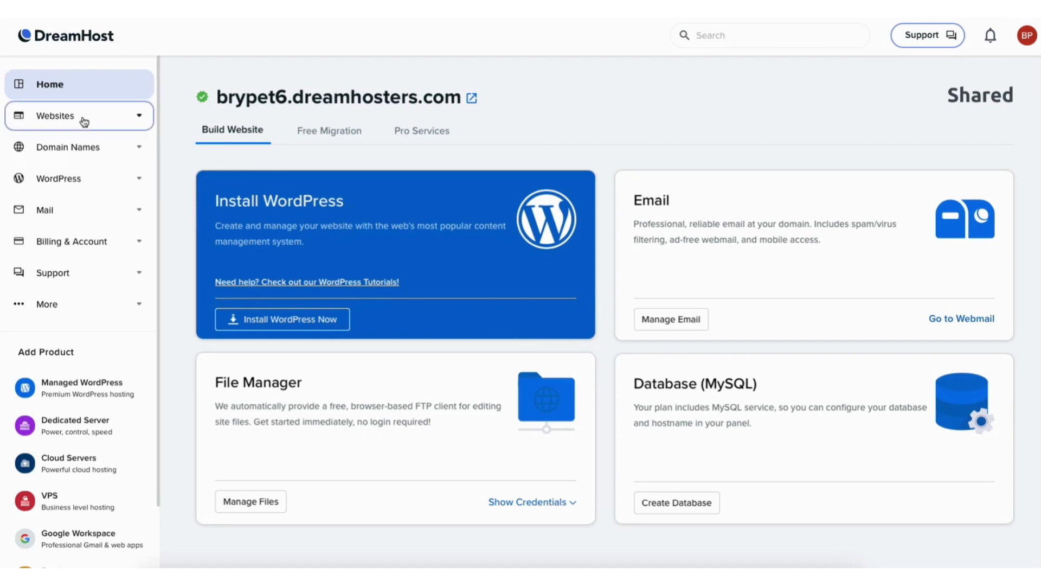
pyautogui.click(79, 116)
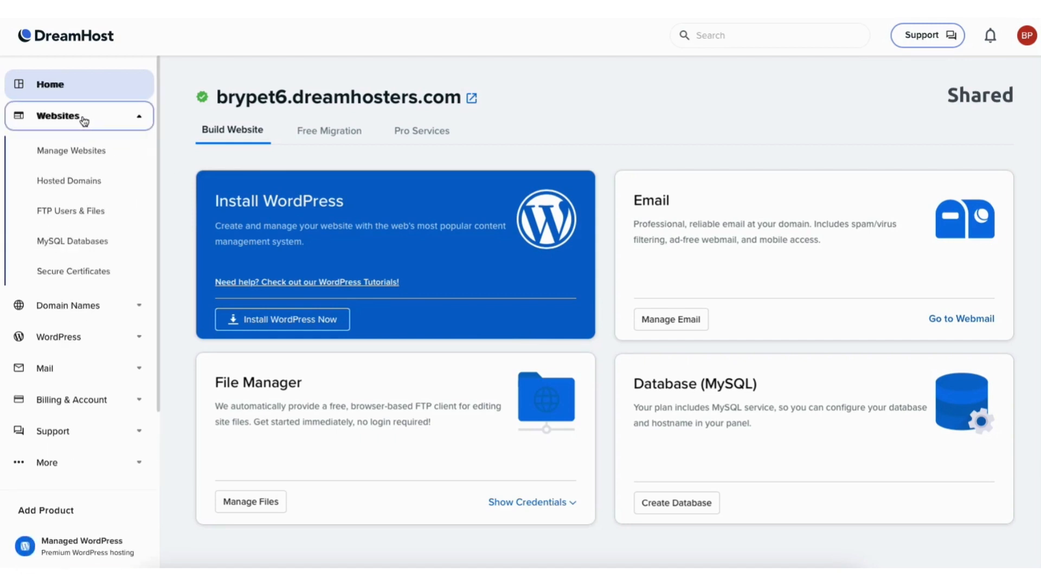
pyautogui.moveTo(84, 154)
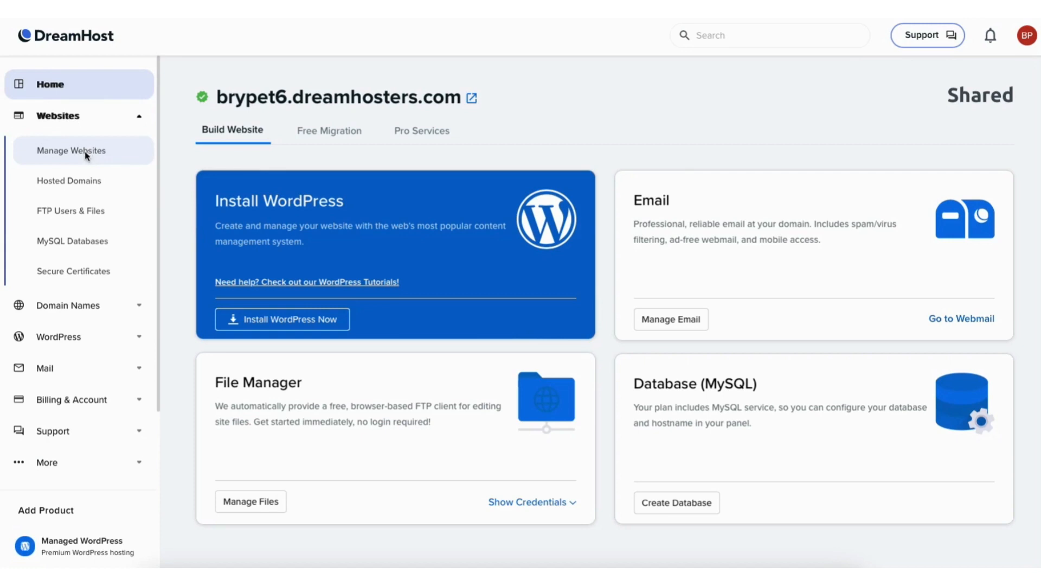
pyautogui.click(72, 150)
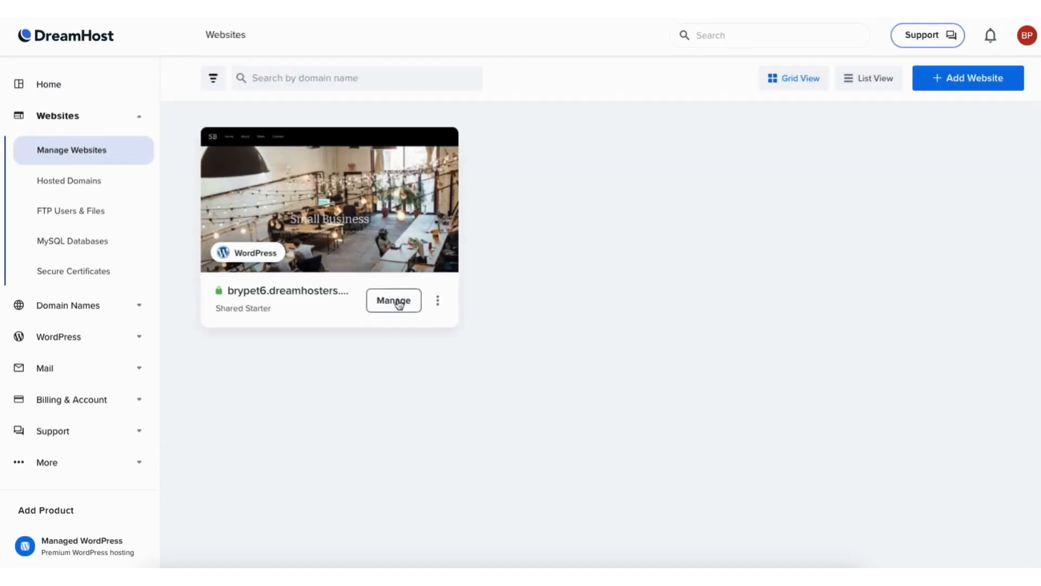
# - Manage the WordPress site and bring its PHP section (8.1 FastCGI) into view
pyautogui.click(393, 300)
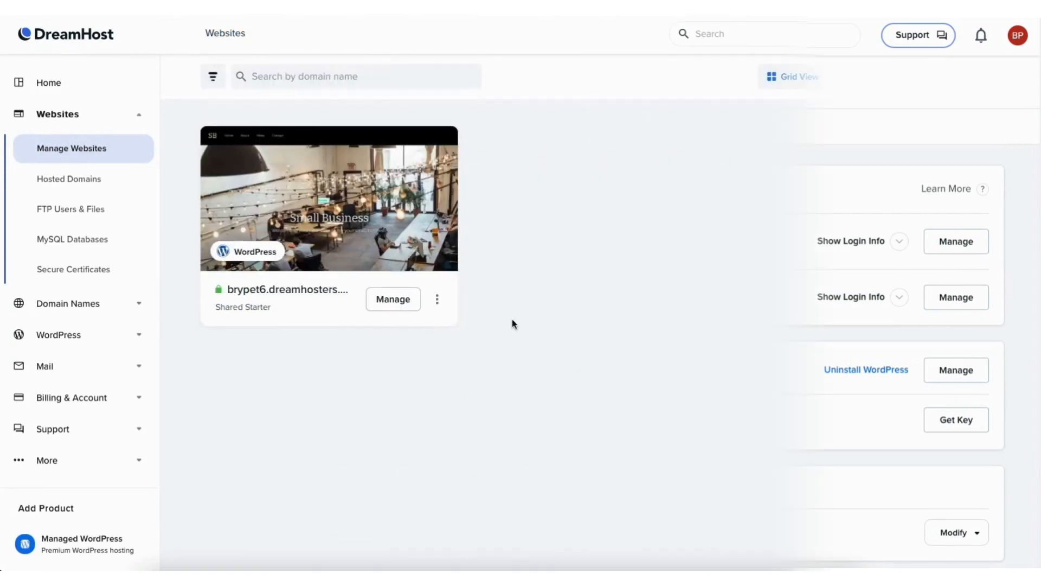
pyautogui.click(437, 300)
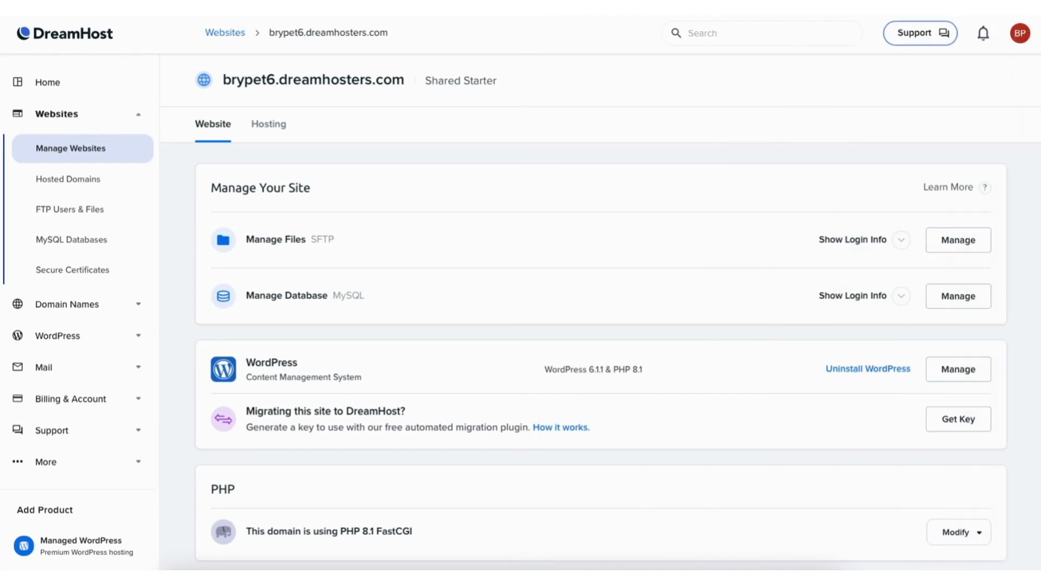
pyautogui.scroll(-3)
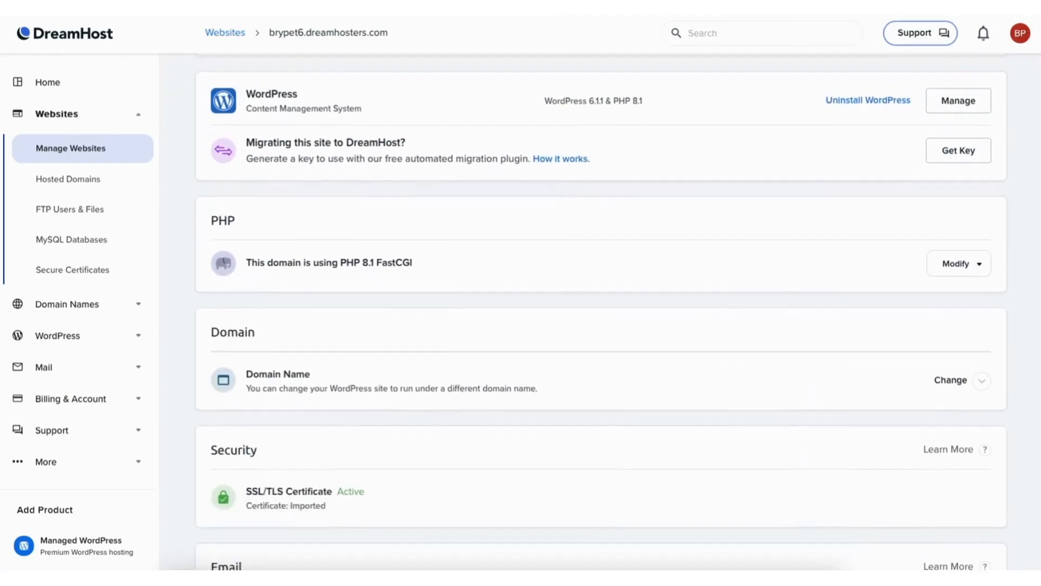
pyautogui.scroll(-3)
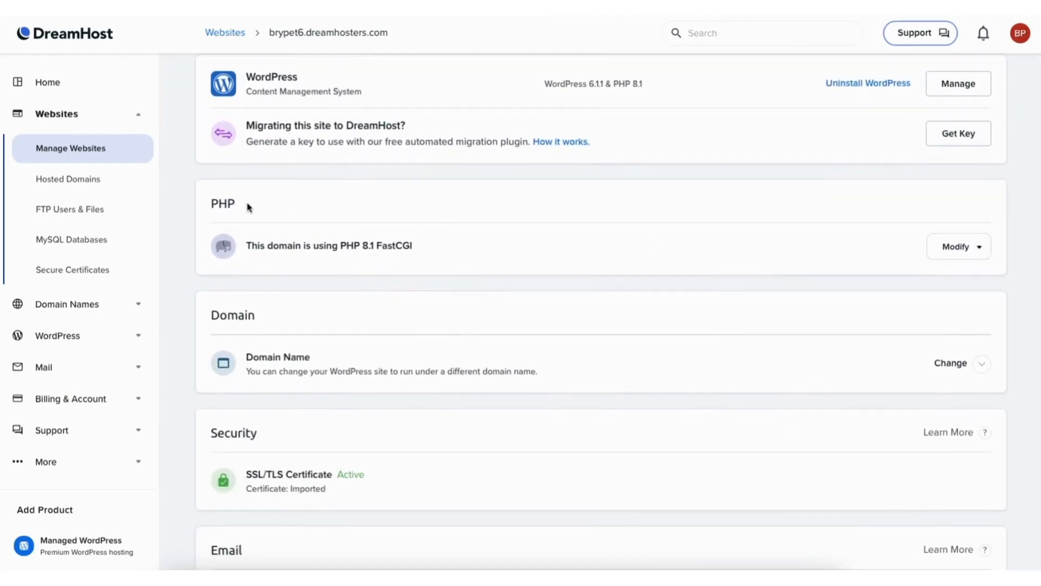
pyautogui.moveTo(397, 252)
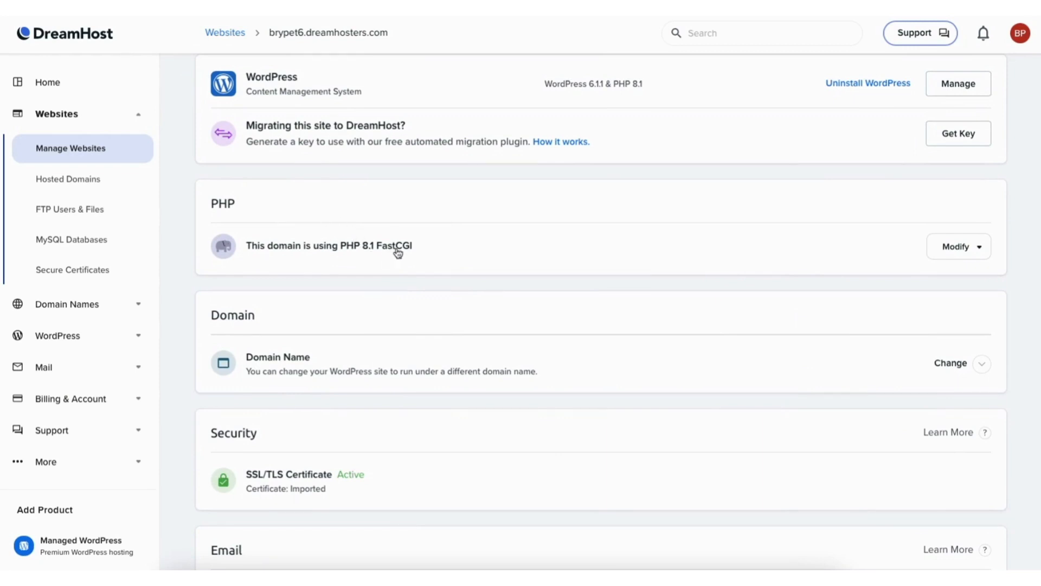
pyautogui.moveTo(356, 253)
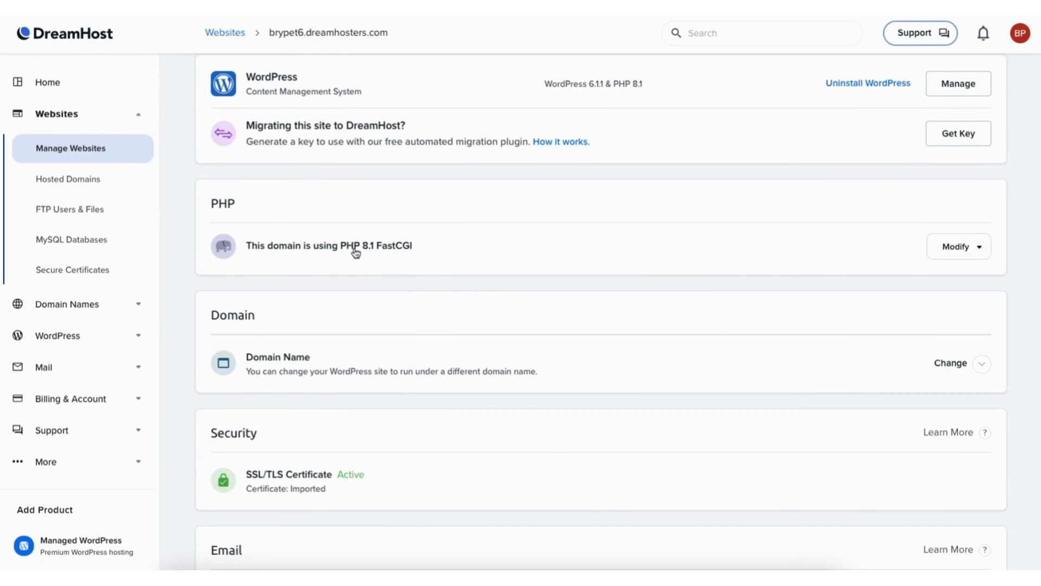
# - Modify the PHP setting and select PHP 8.2 FastCGI as the new version
pyautogui.click(957, 246)
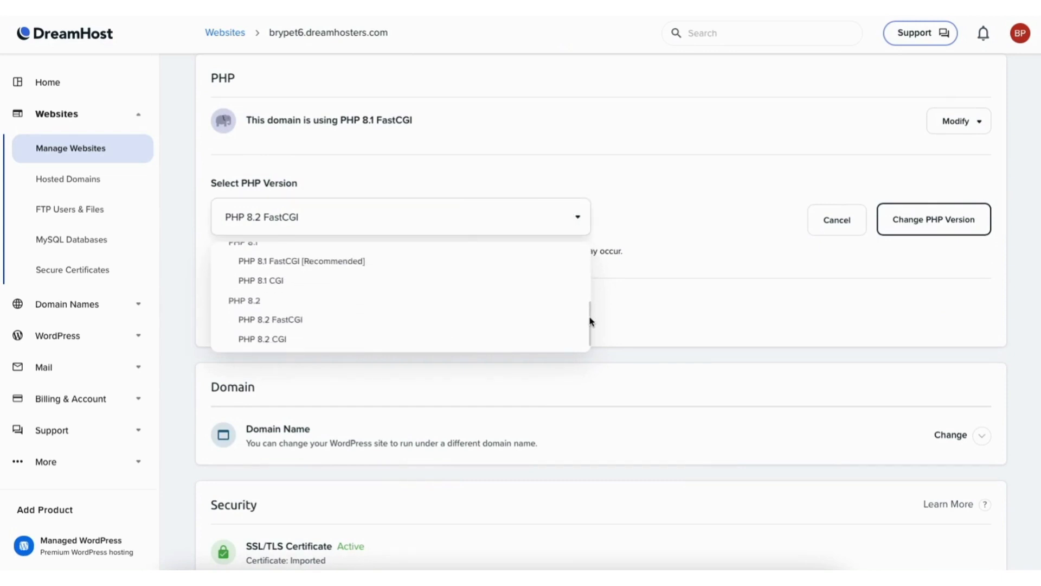
pyautogui.click(446, 289)
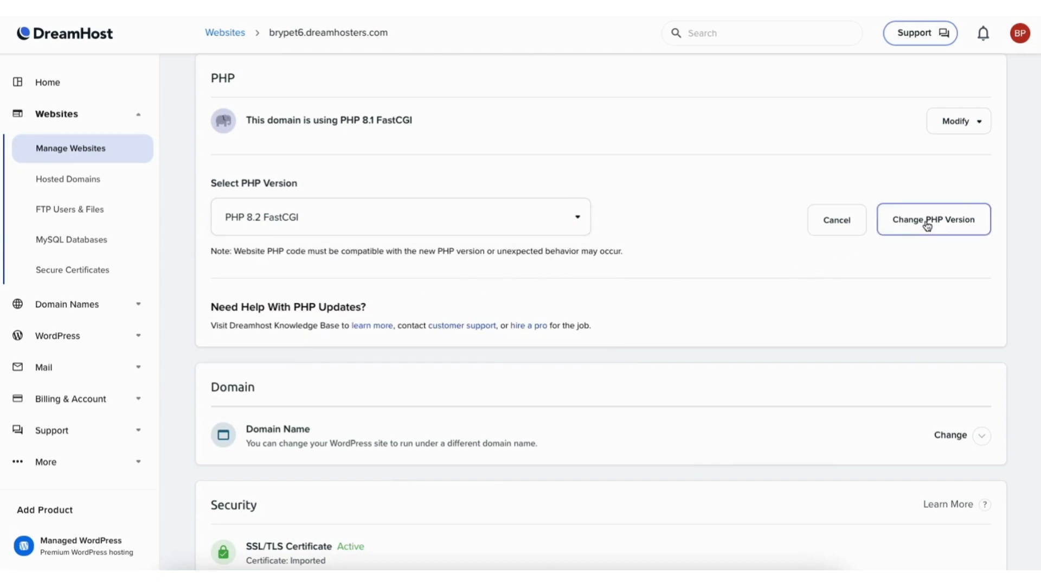
# - Submit the PHP 8.2 FastCGI change with 'Revert to previous PHP version' on incompatibility
pyautogui.click(934, 219)
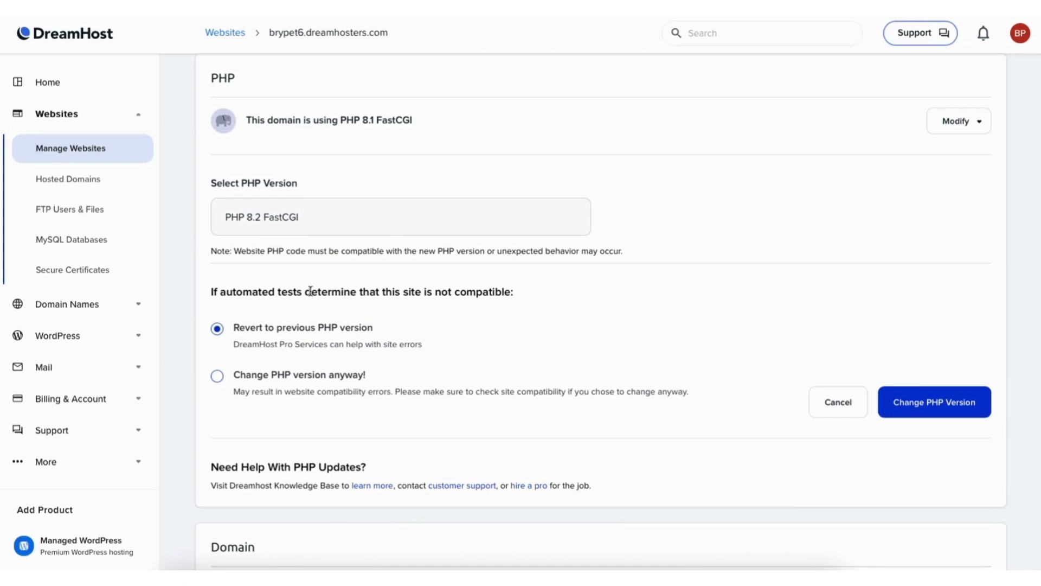
pyautogui.moveTo(312, 284)
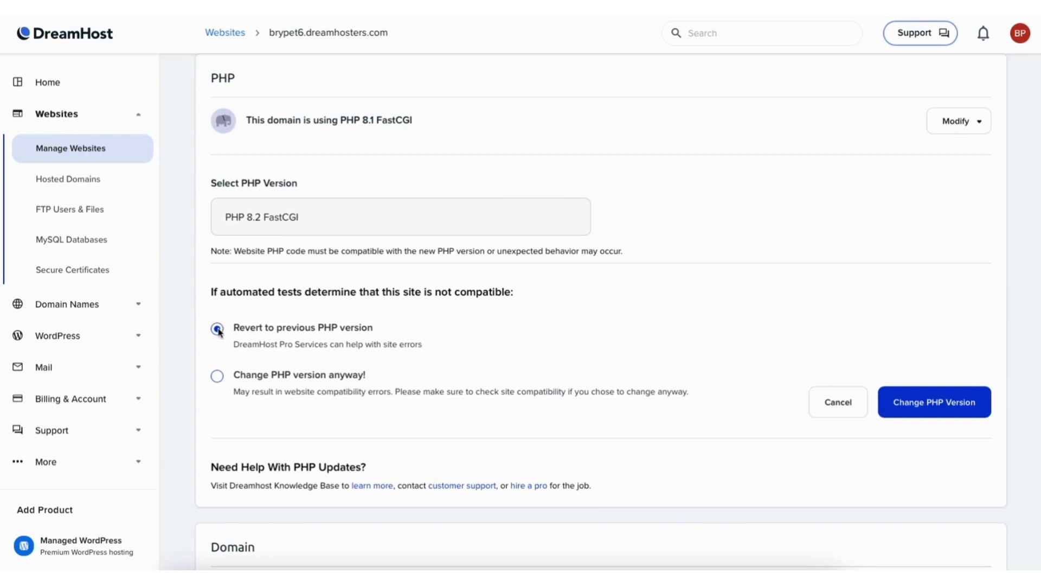
pyautogui.click(217, 330)
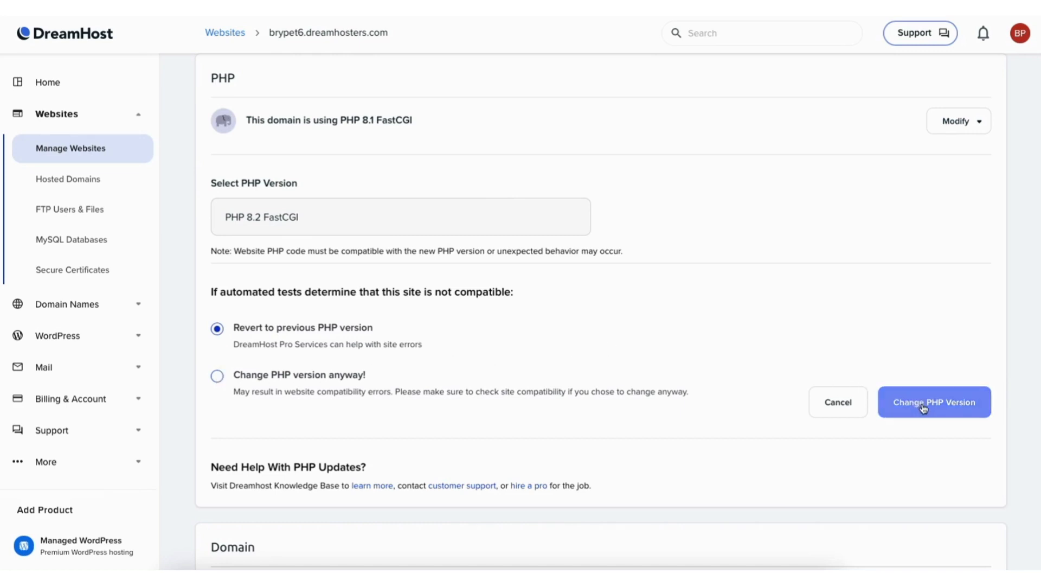
pyautogui.click(934, 402)
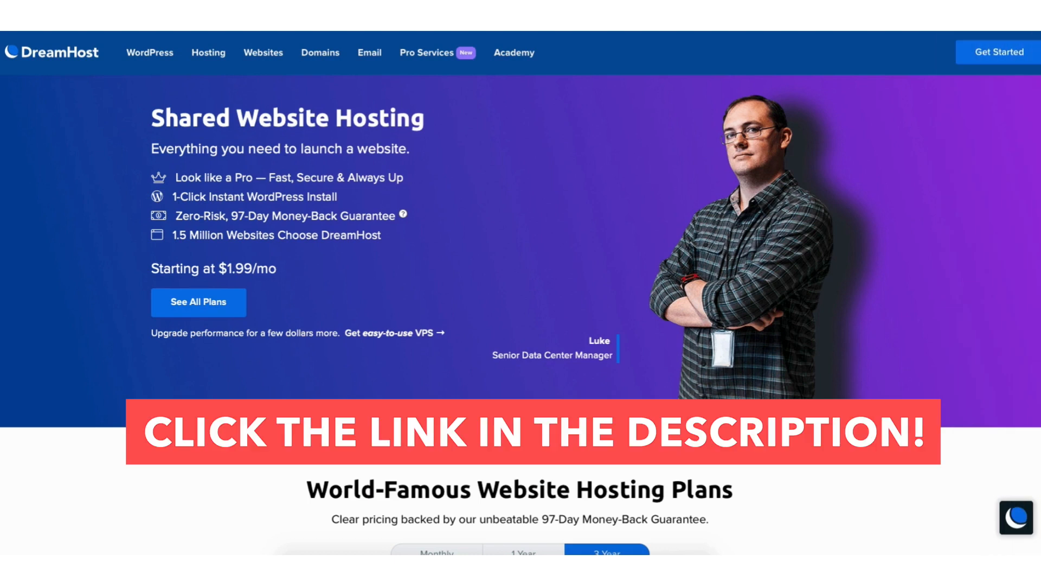
pyautogui.scroll(-3)
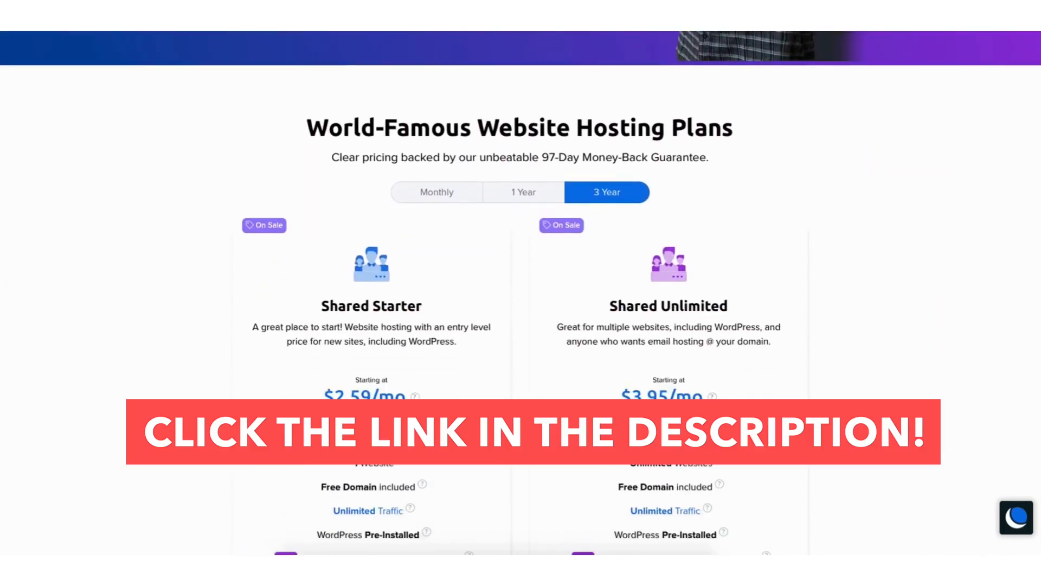
pyautogui.scroll(-3)
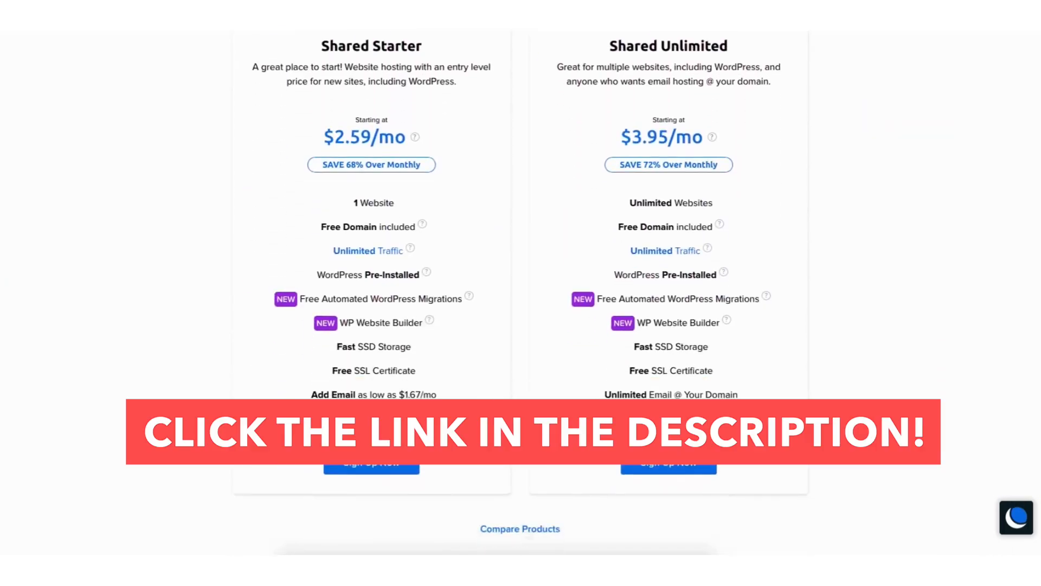
pyautogui.scroll(-3)
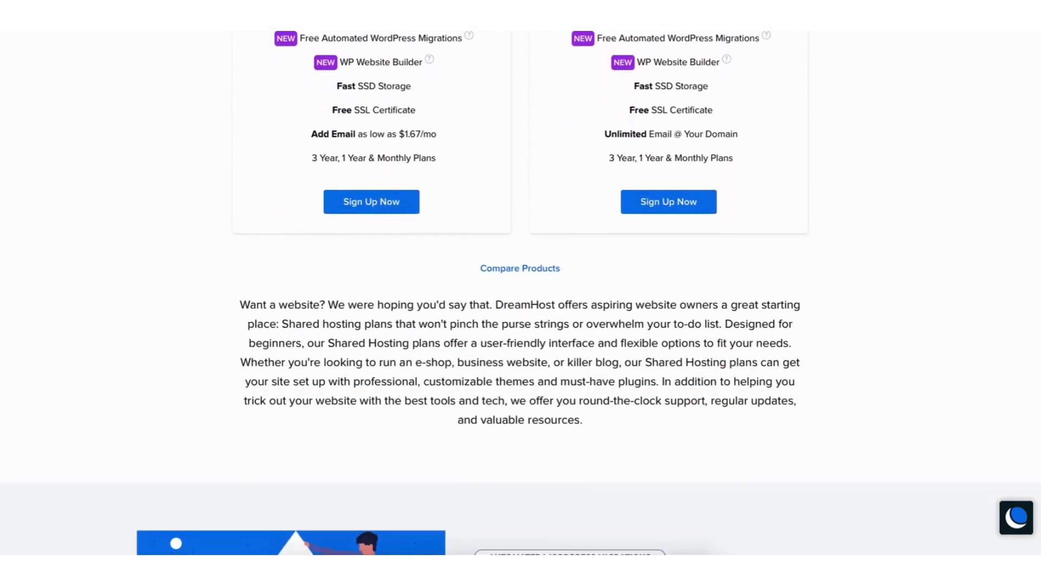